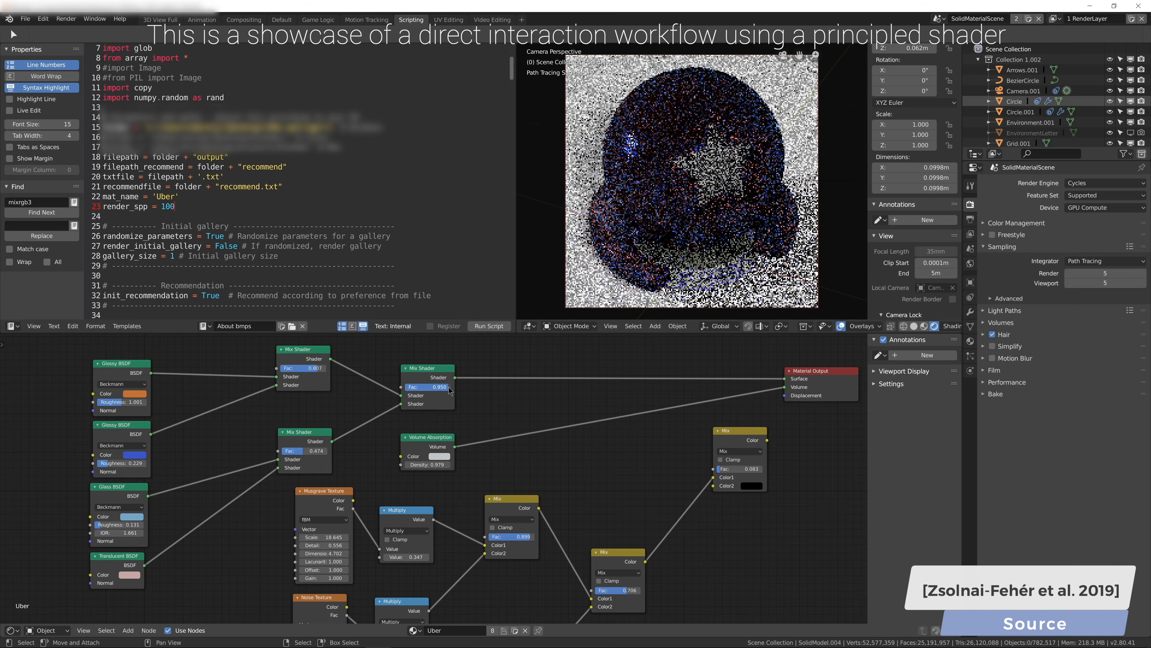
{"action": "left_click_drag", "start_coordinate": [437, 387], "coordinate": [426, 386]}
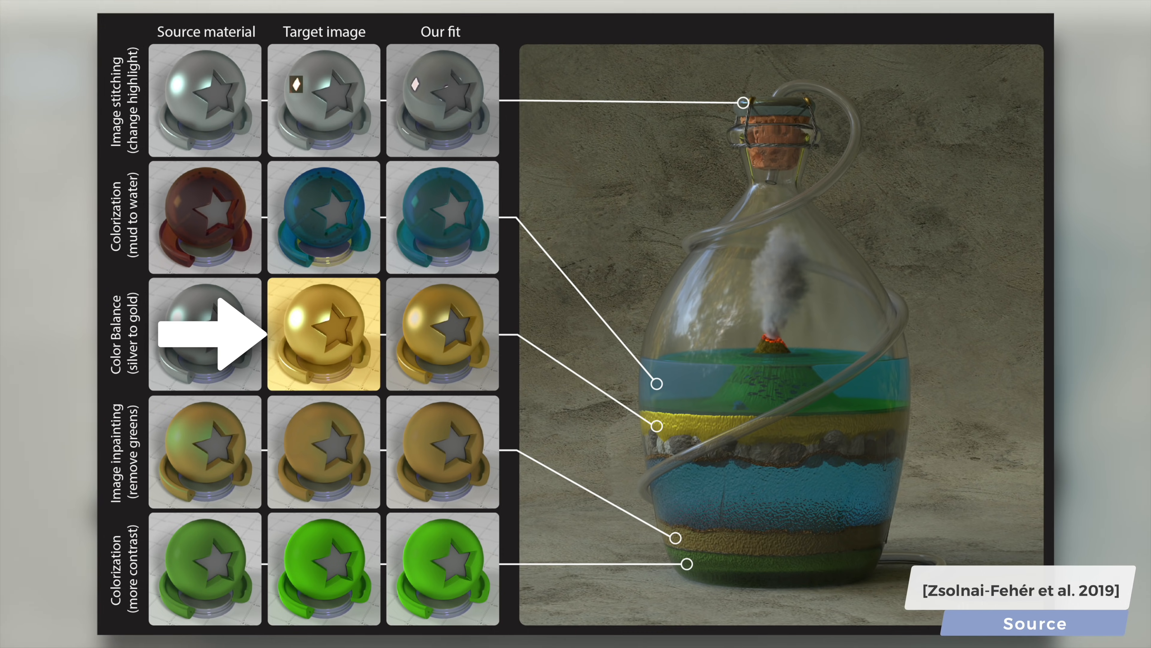
{"action": "key", "text": "Right"}
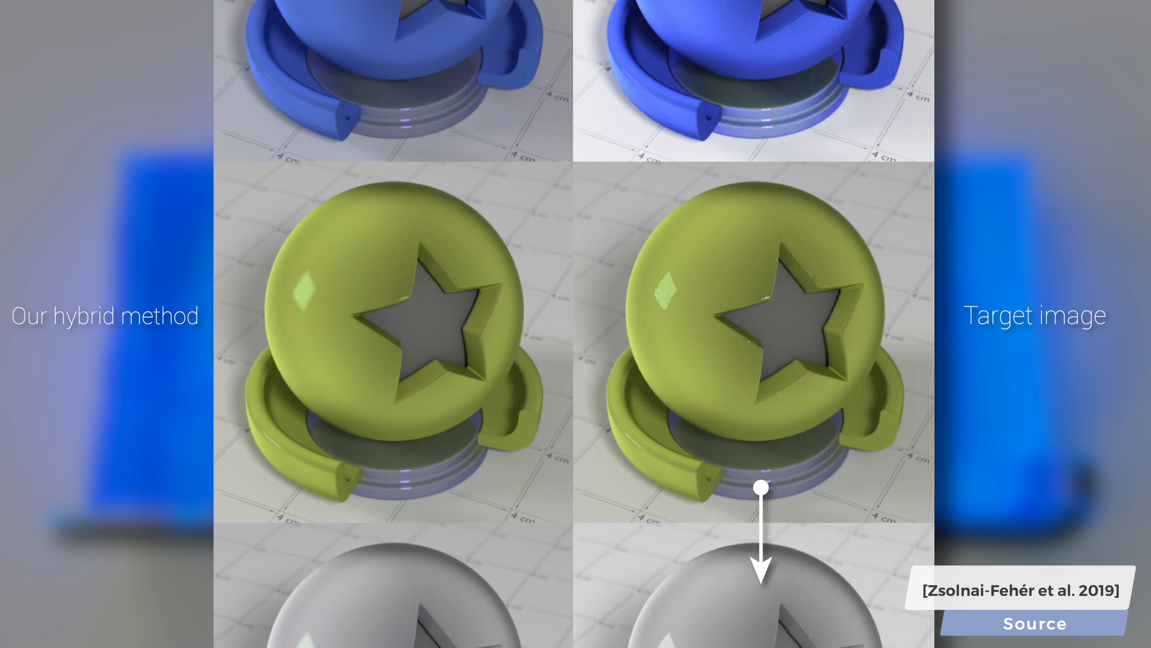
{"action": "scroll", "scroll_direction": "down", "scroll_amount": 3}
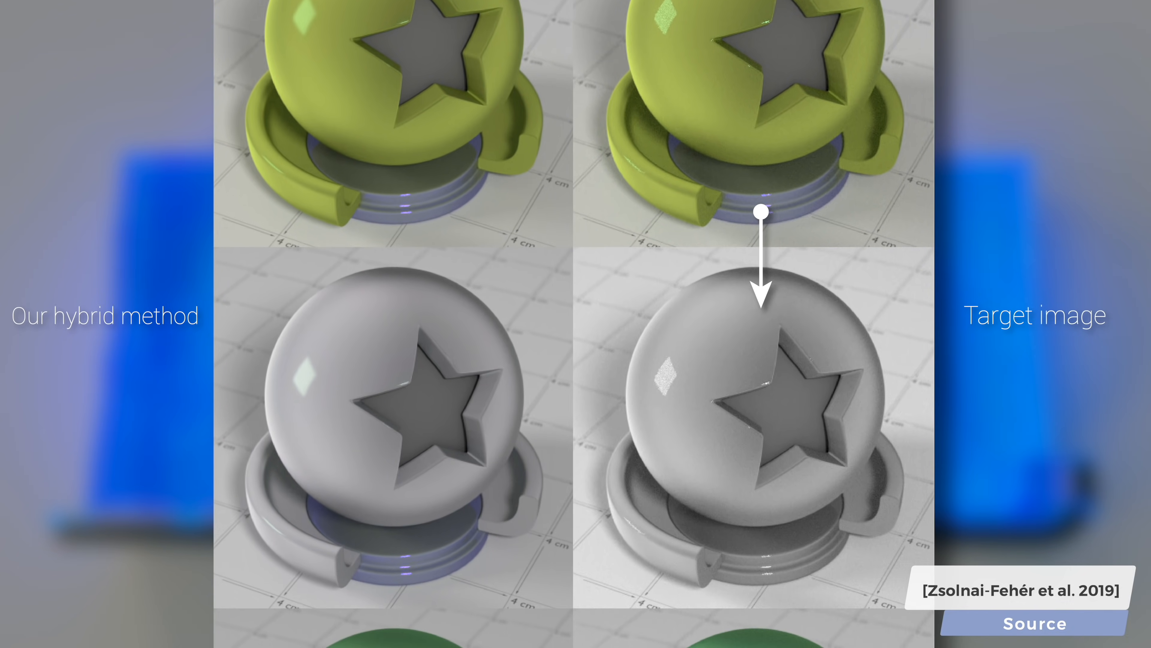
{"action": "scroll", "scroll_direction": "down", "scroll_amount": 3}
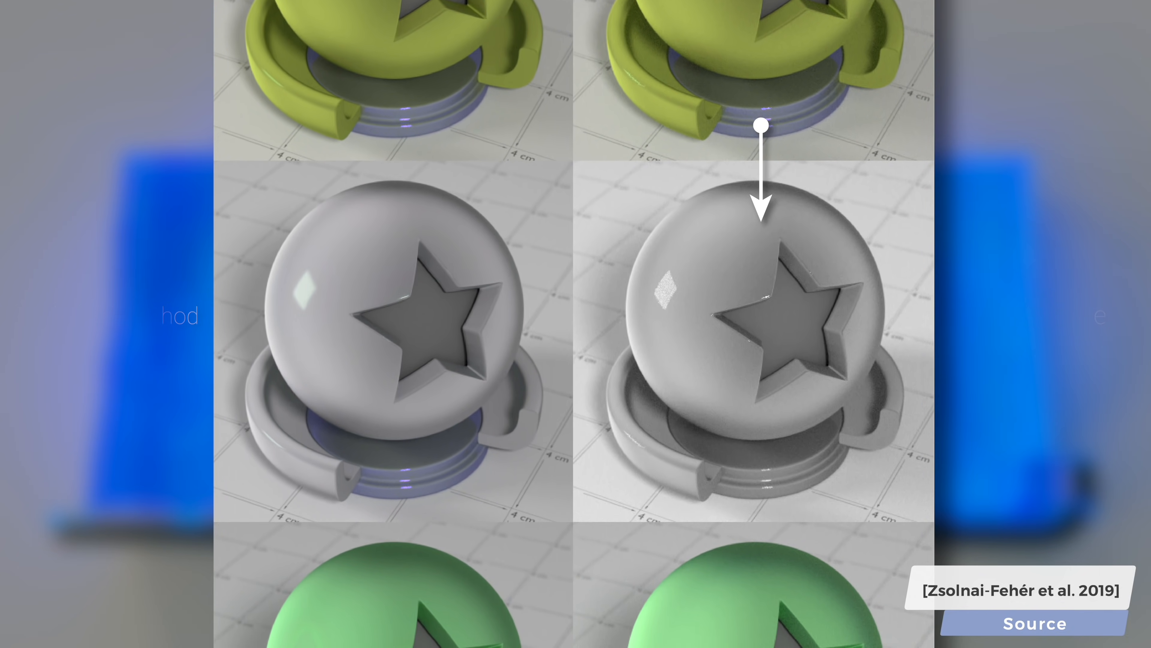